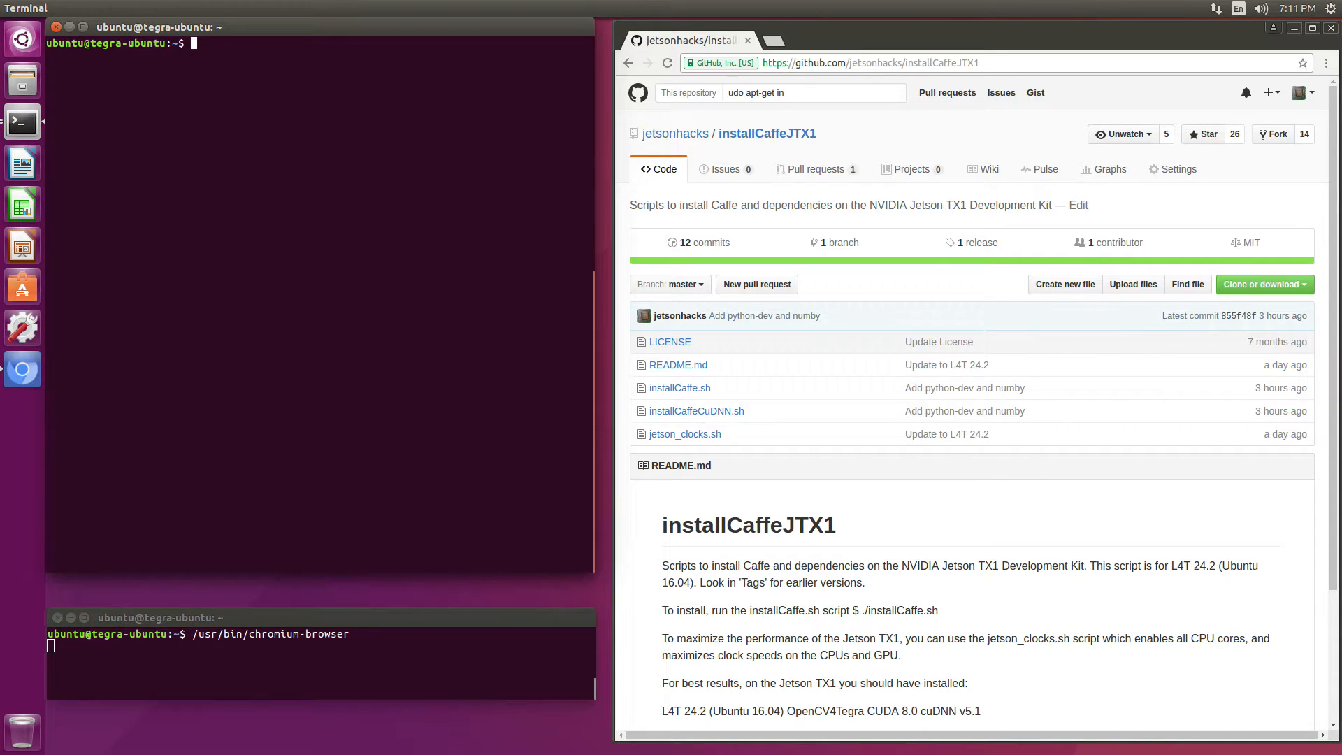
# Install git with sudo apt-get install git.
pyautogui.write('sudo apt')
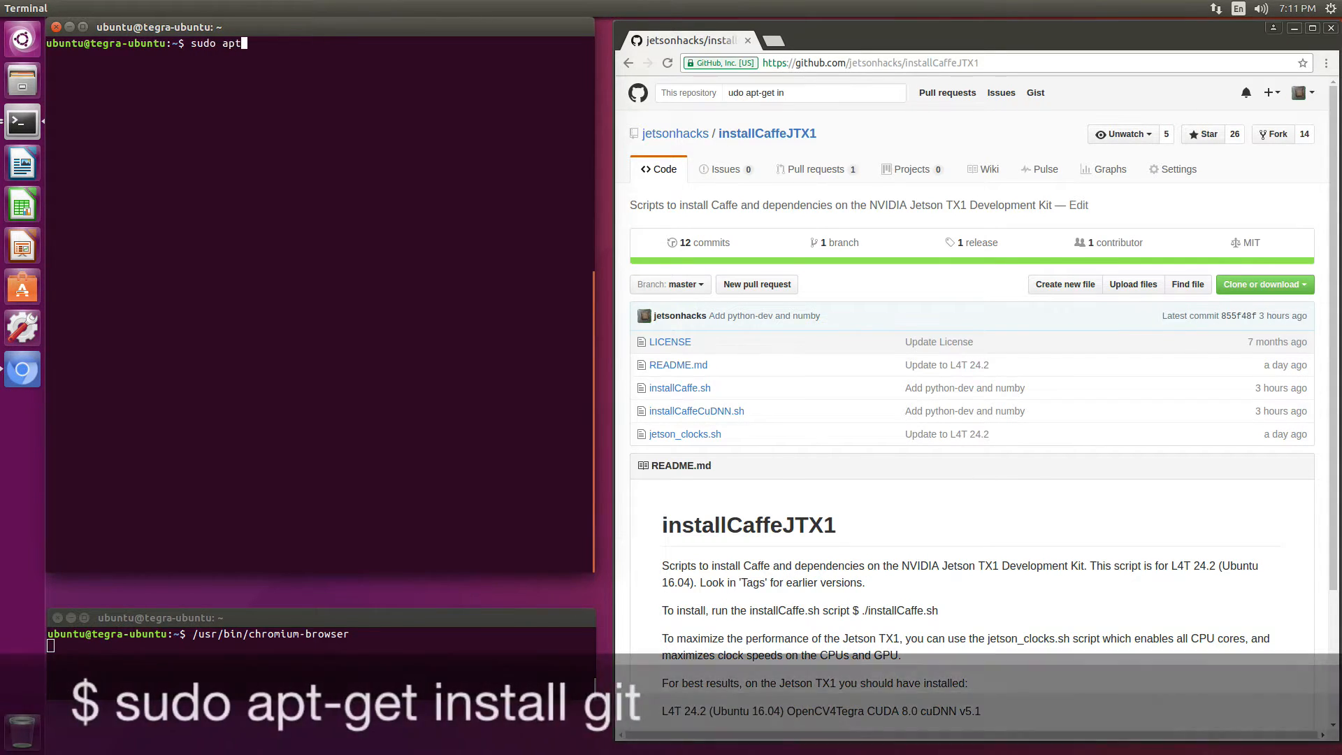
pyautogui.write('-get install git')
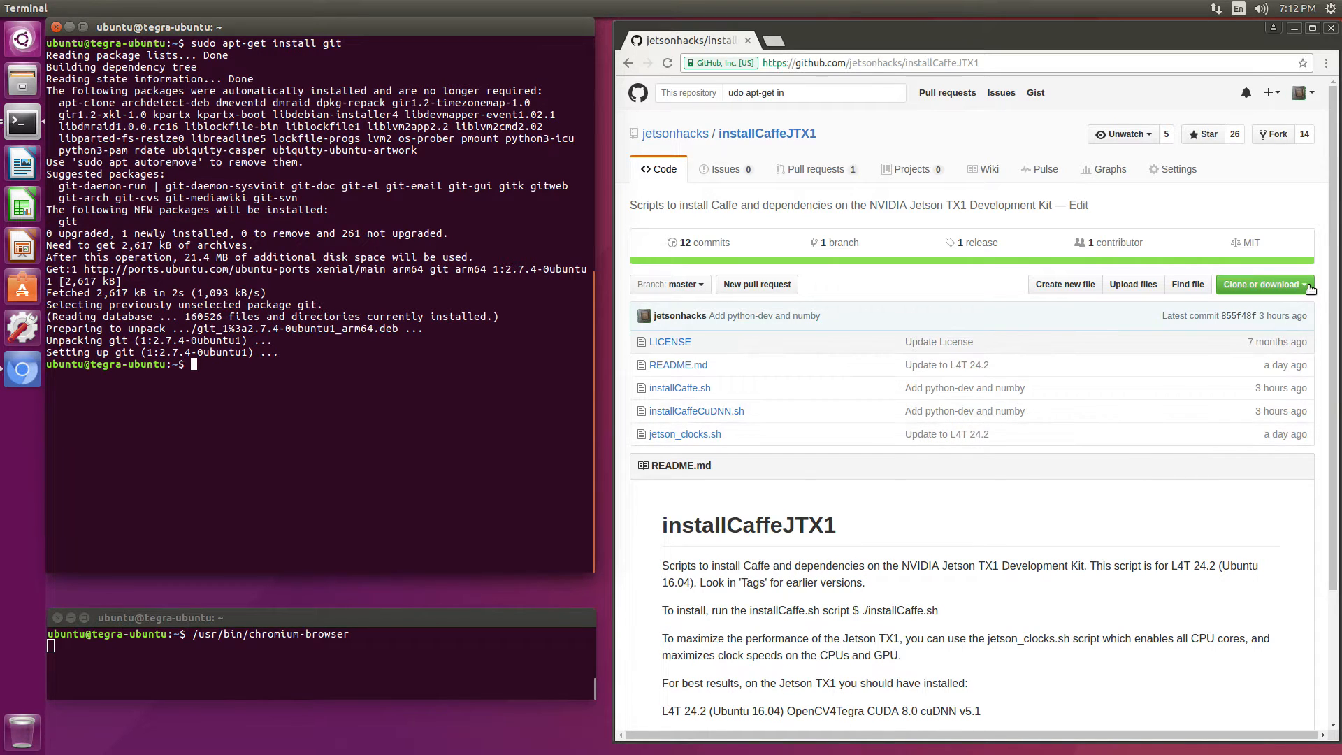
# Clone installCaffeJTX1 from its GitHub address, cd into it and ls its scripts.
pyautogui.click(1261, 283)
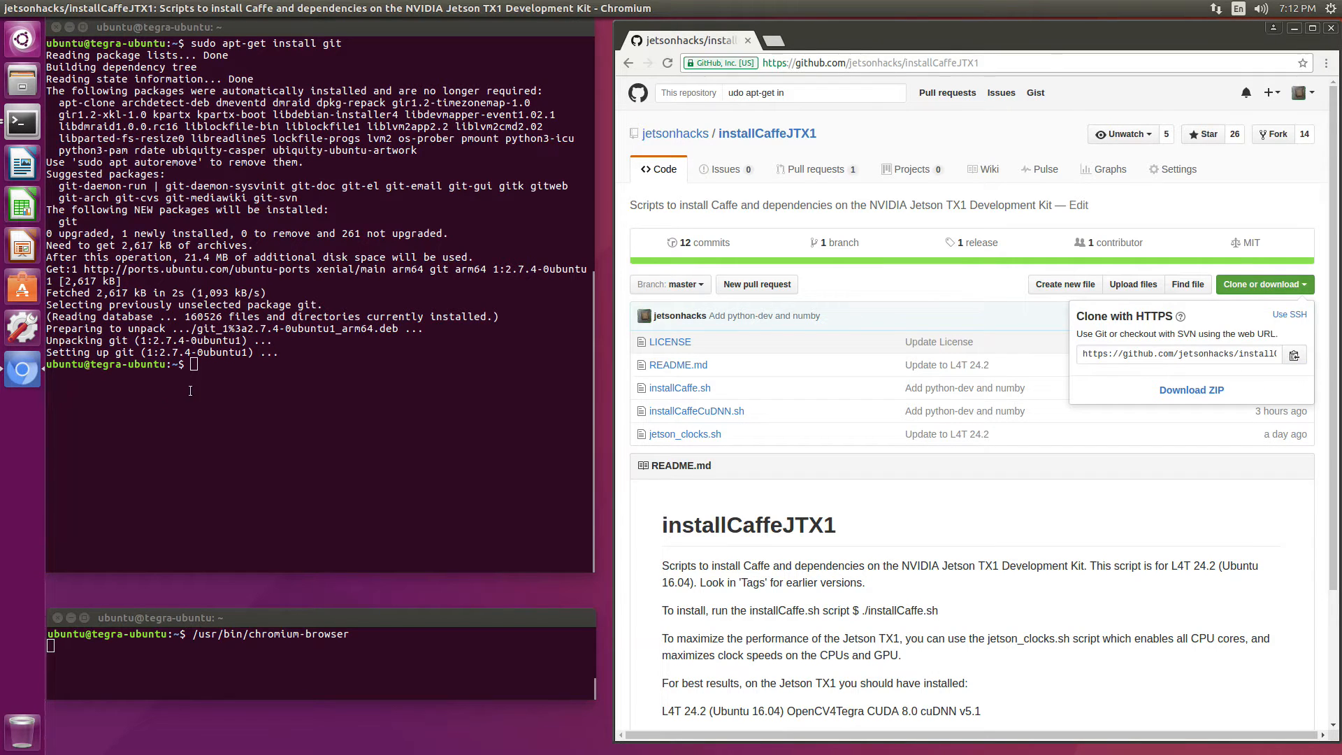
pyautogui.write('sud')
pyautogui.click(319, 364)
pyautogui.write('git clone')
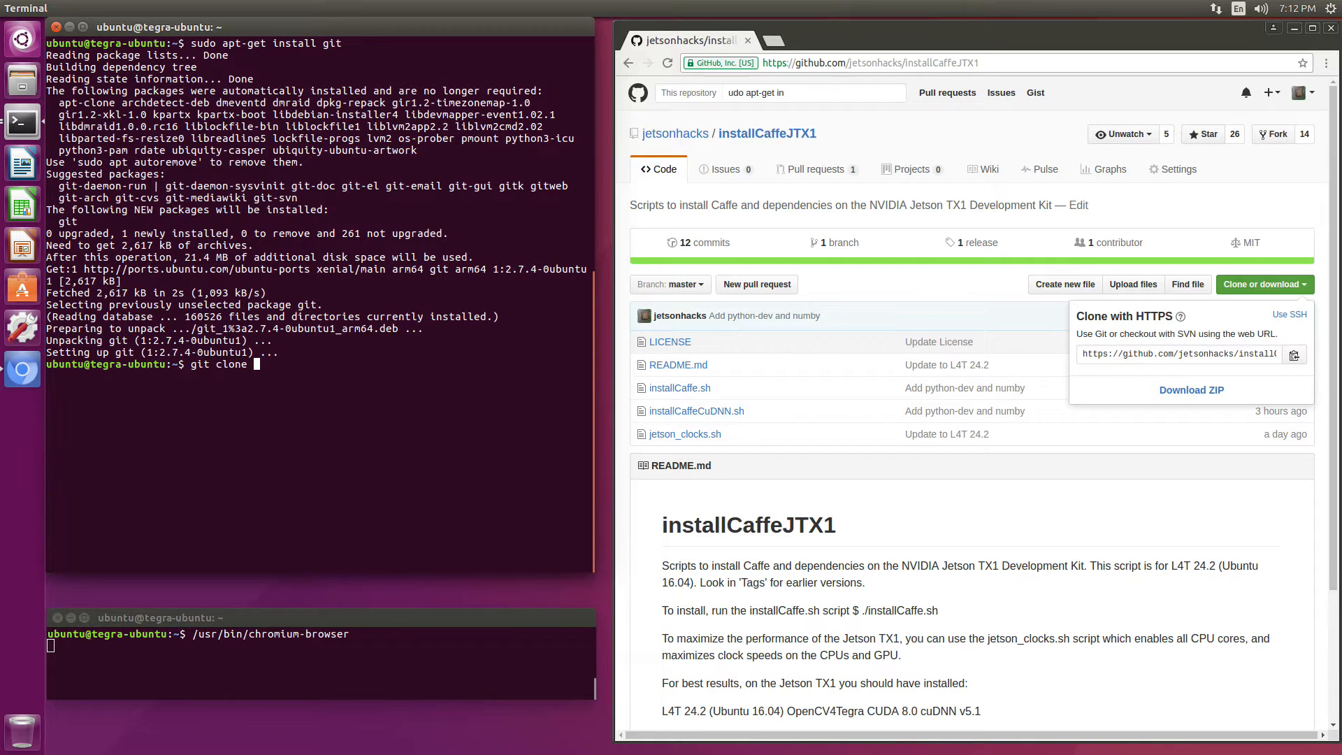
pyautogui.rightClick(257, 363)
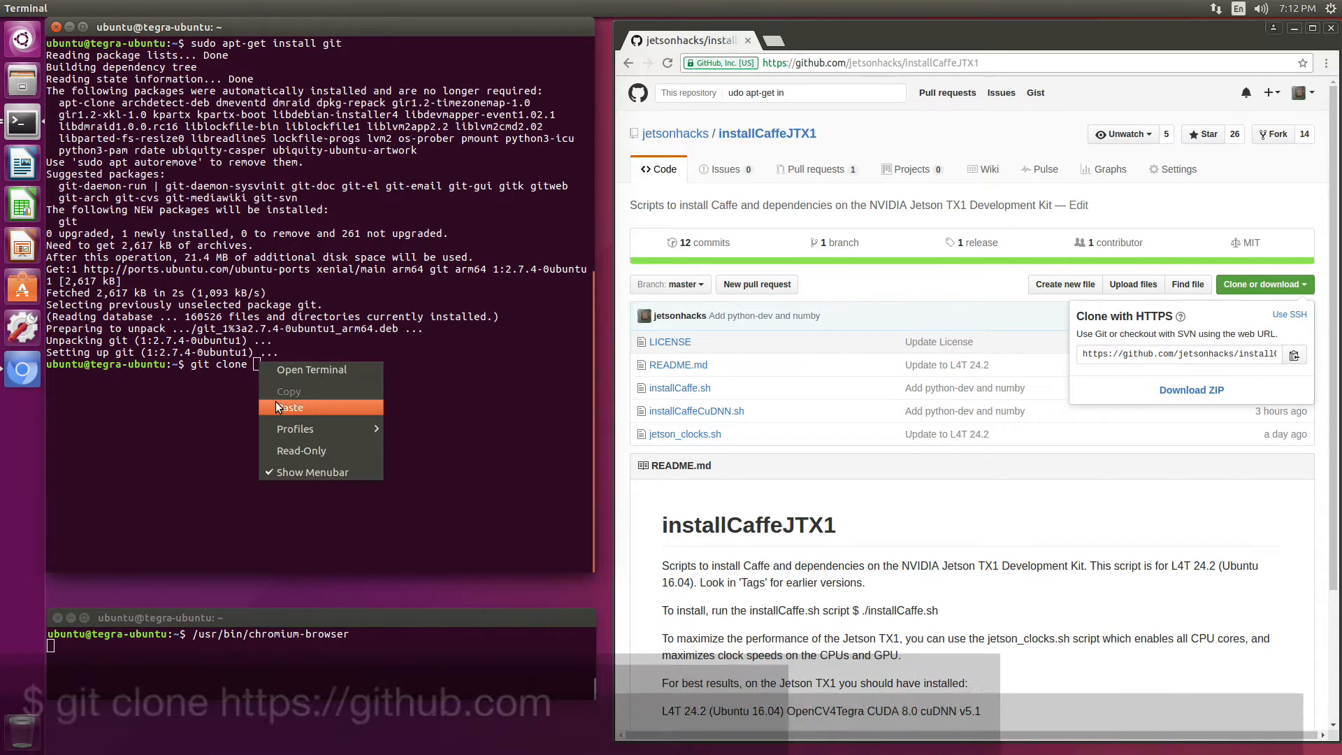
pyautogui.click(291, 407)
pyautogui.write('cd installCaffeJTX1/')
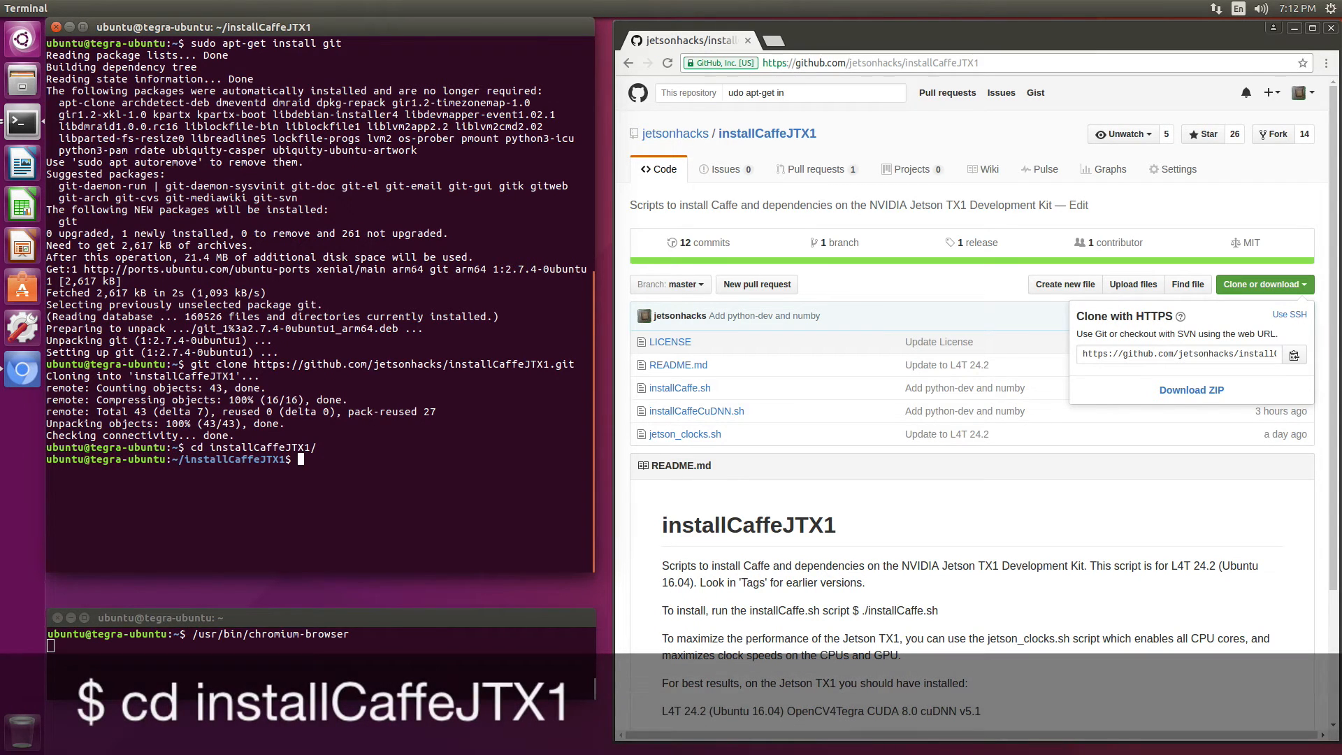
pyautogui.write('ls')
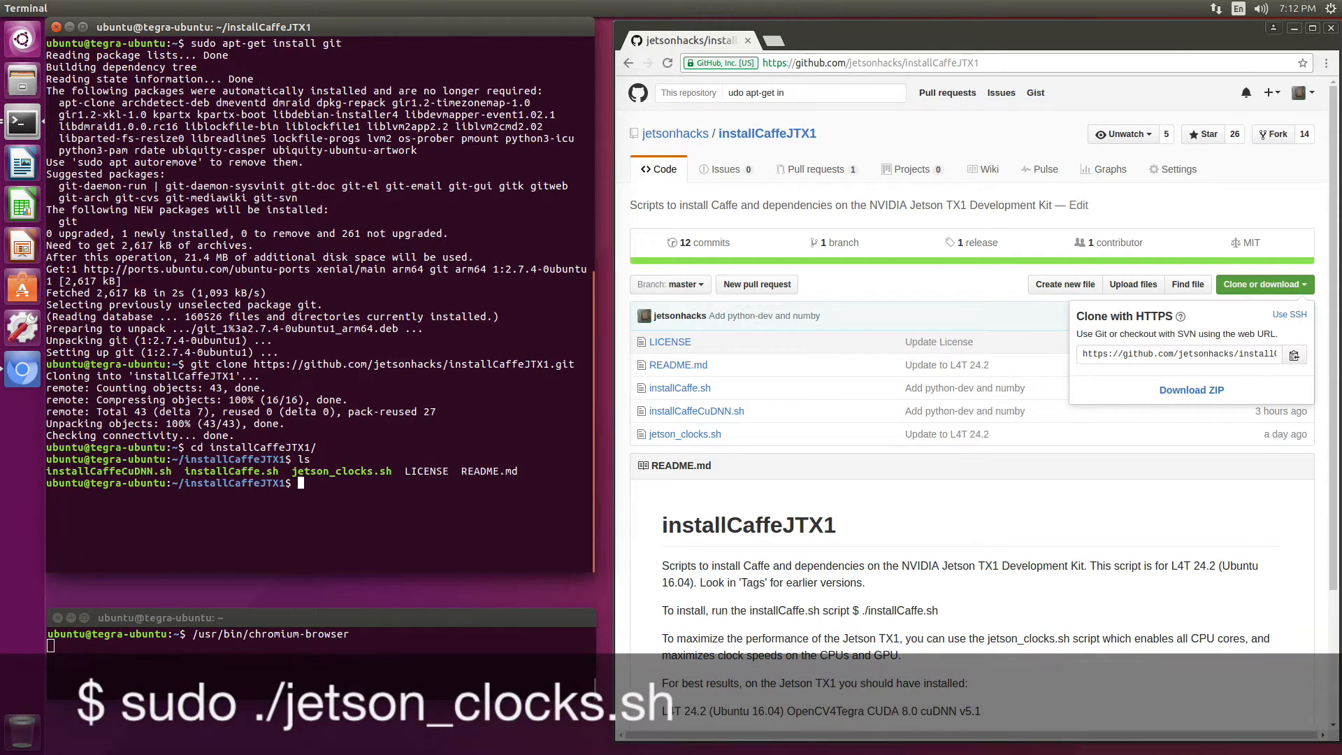
# Run sudo ./jetson_clocks.sh to maximise clocks, then type ./installCaffe.sh at the prompt.
pyautogui.write('sudo')
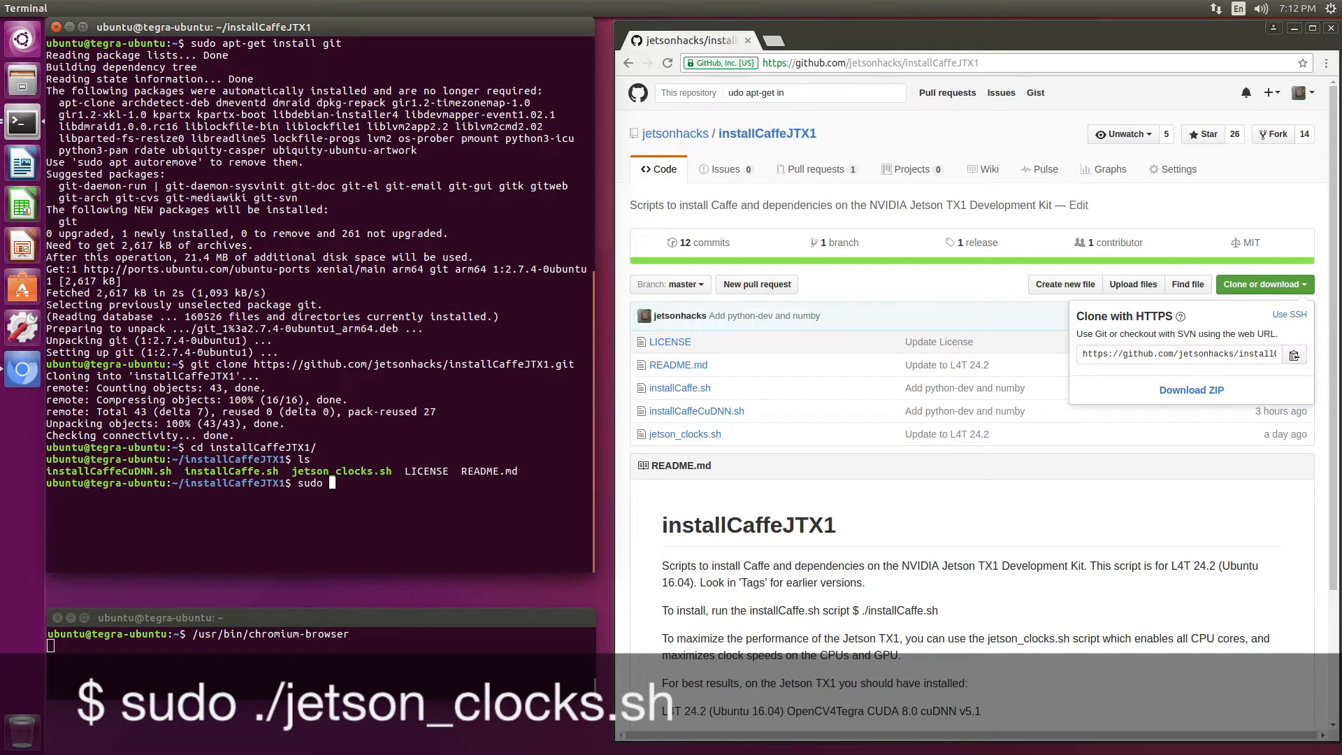
pyautogui.write('./jetson_clocks.sh')
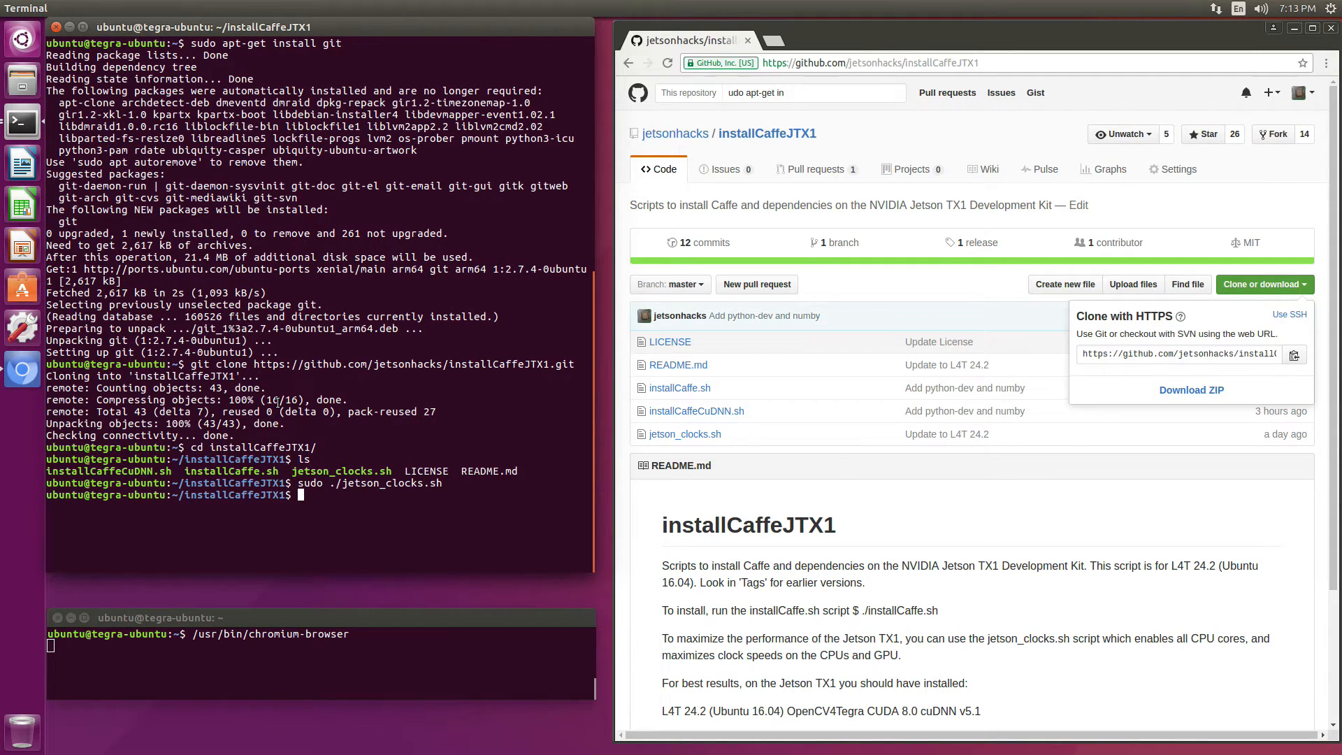
pyautogui.write('./install')
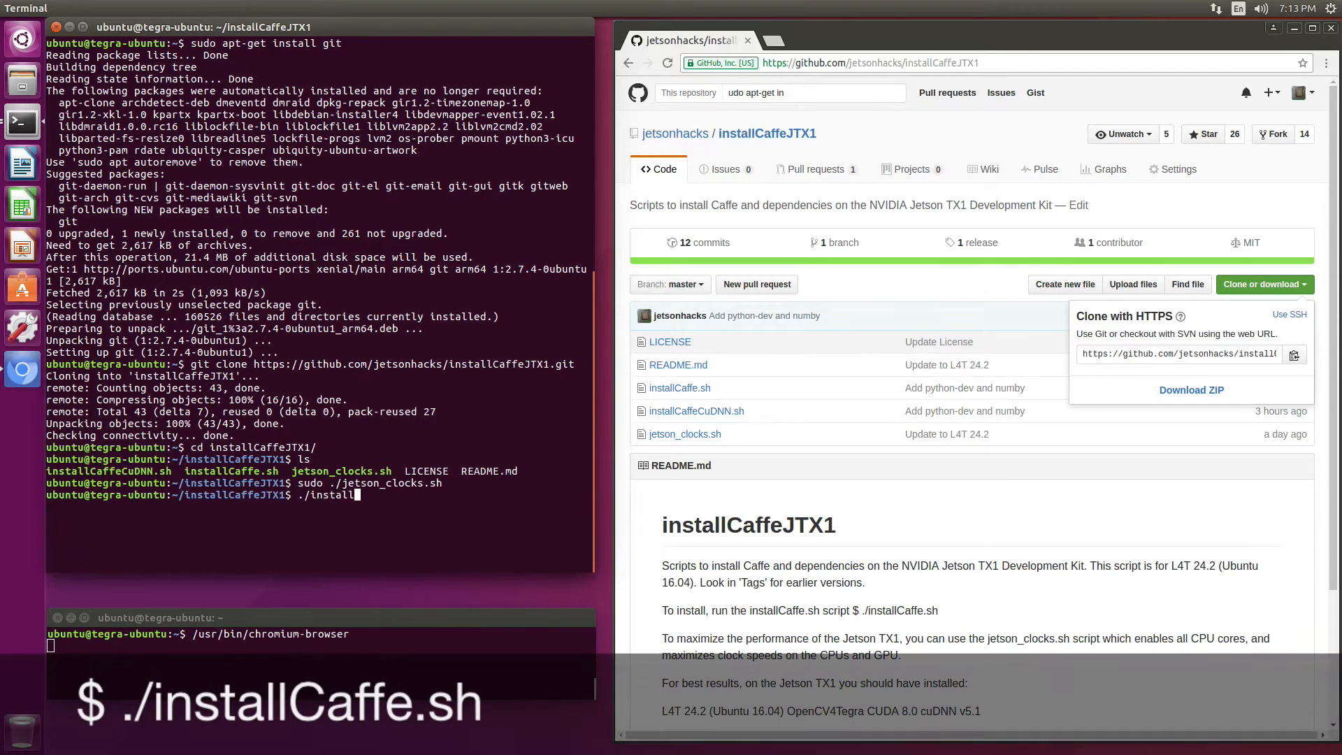
pyautogui.write('Caffe.sh')
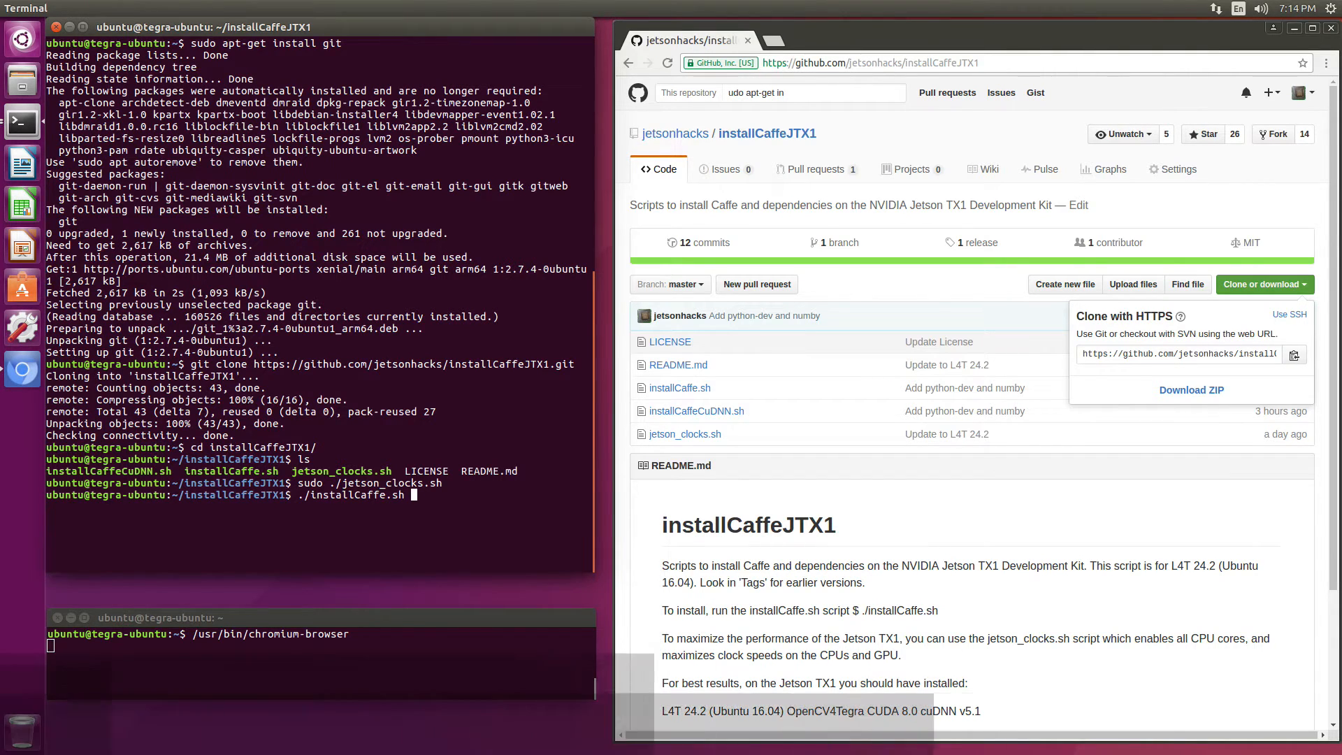
# View installCaffe.sh on GitHub and scroll through its install steps to the test commands.
pyautogui.click(678, 387)
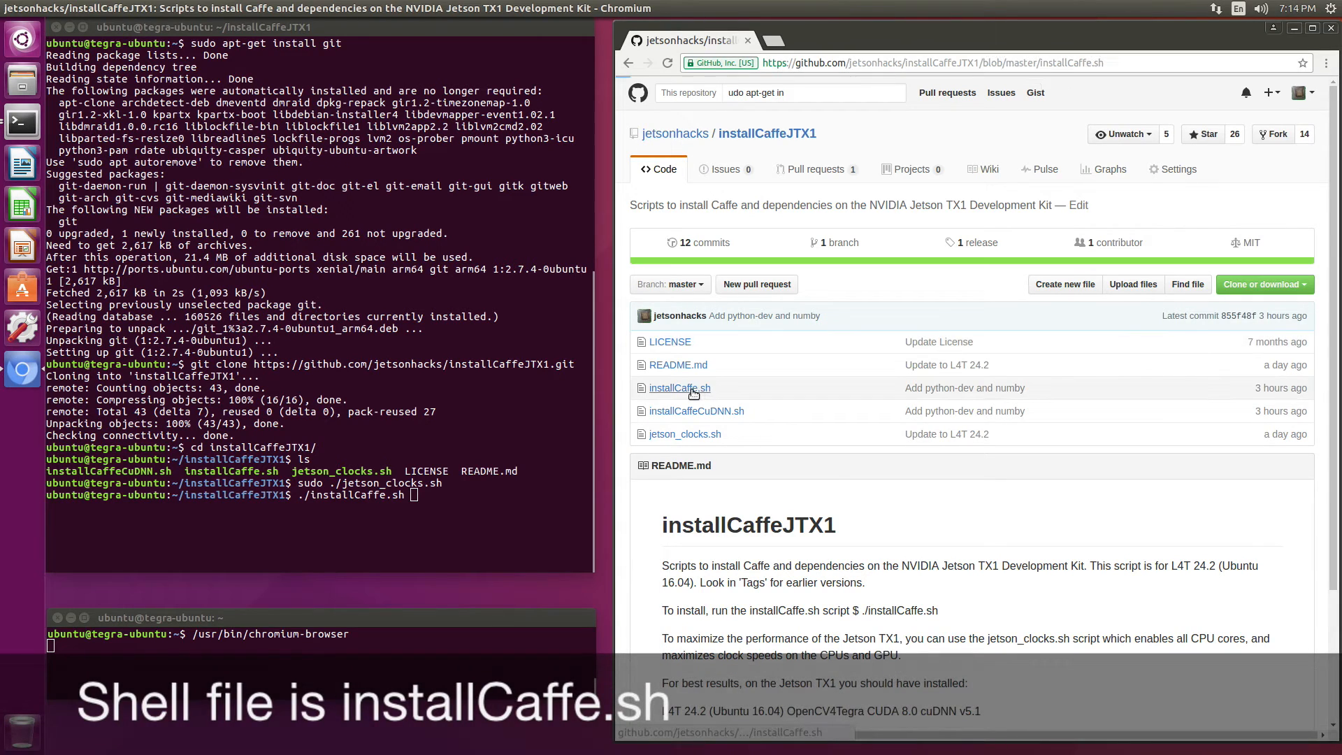
pyautogui.click(678, 387)
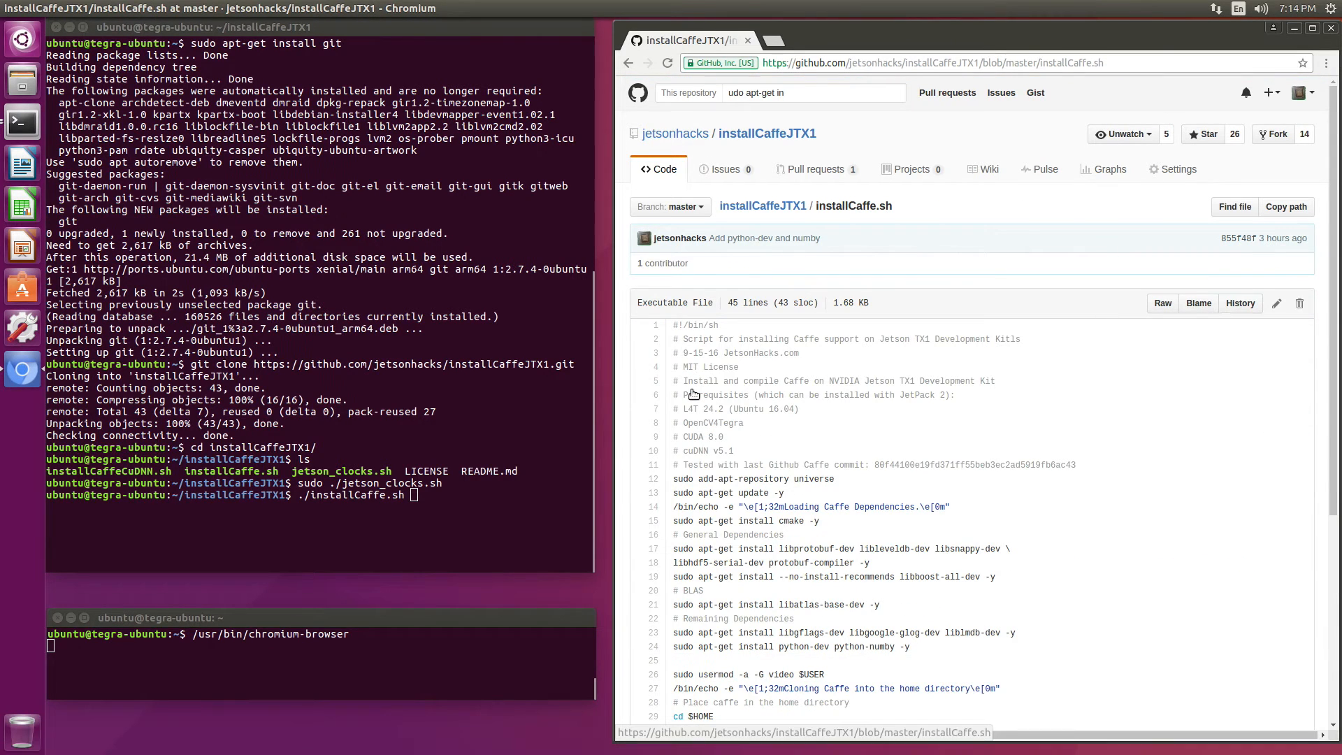
pyautogui.scroll(-3)
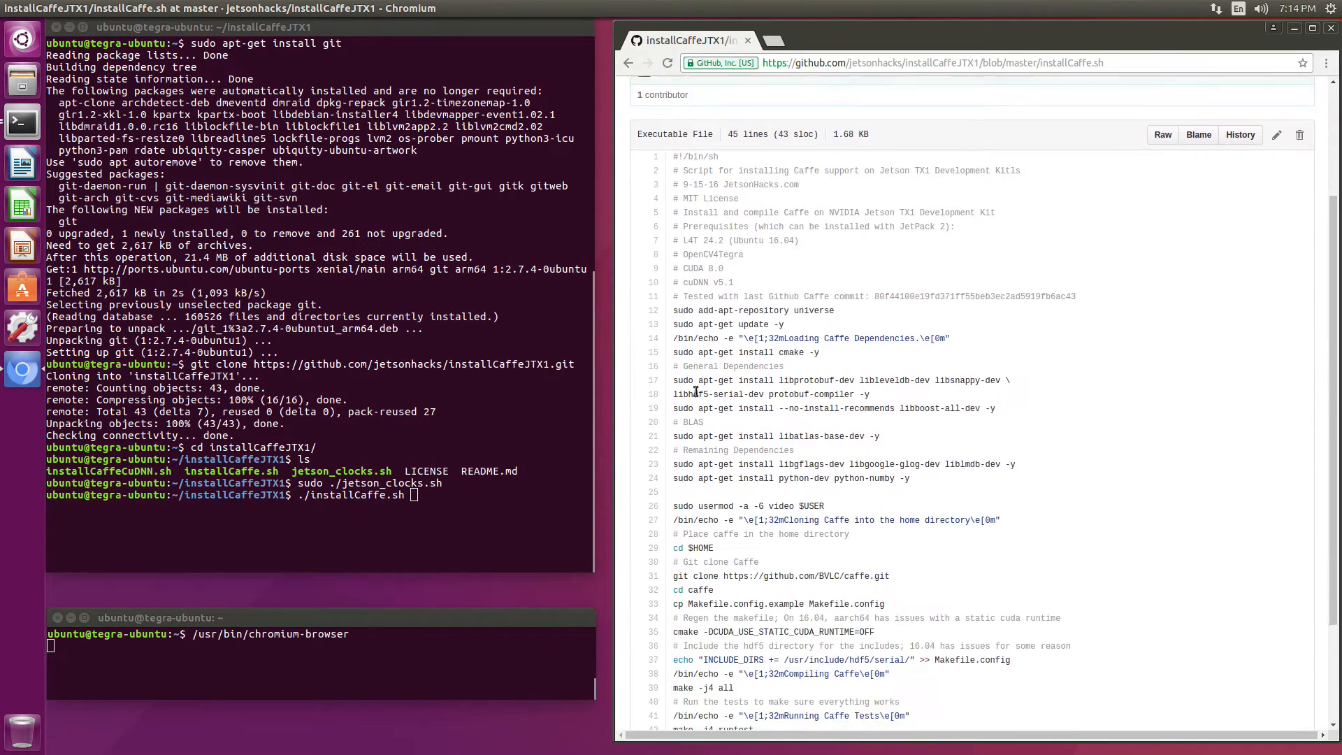
pyautogui.scroll(-3)
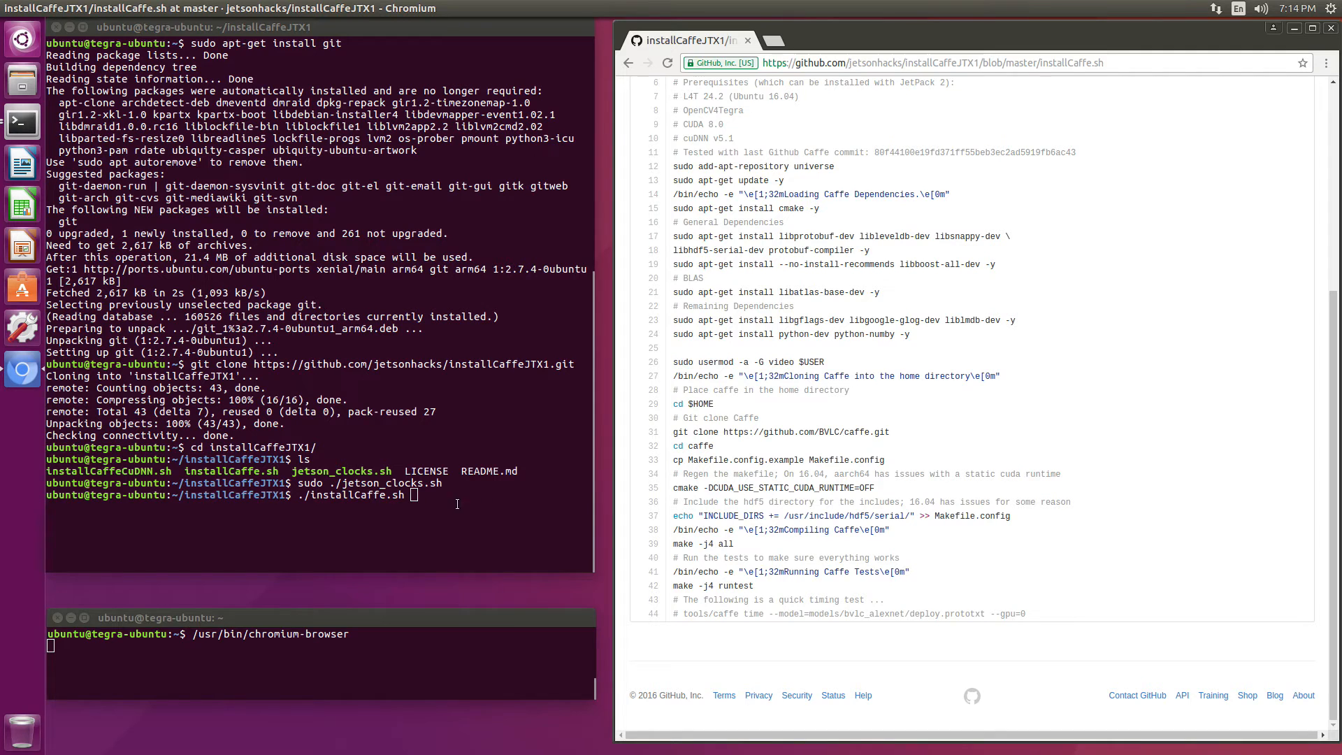
pyautogui.moveTo(416, 495)
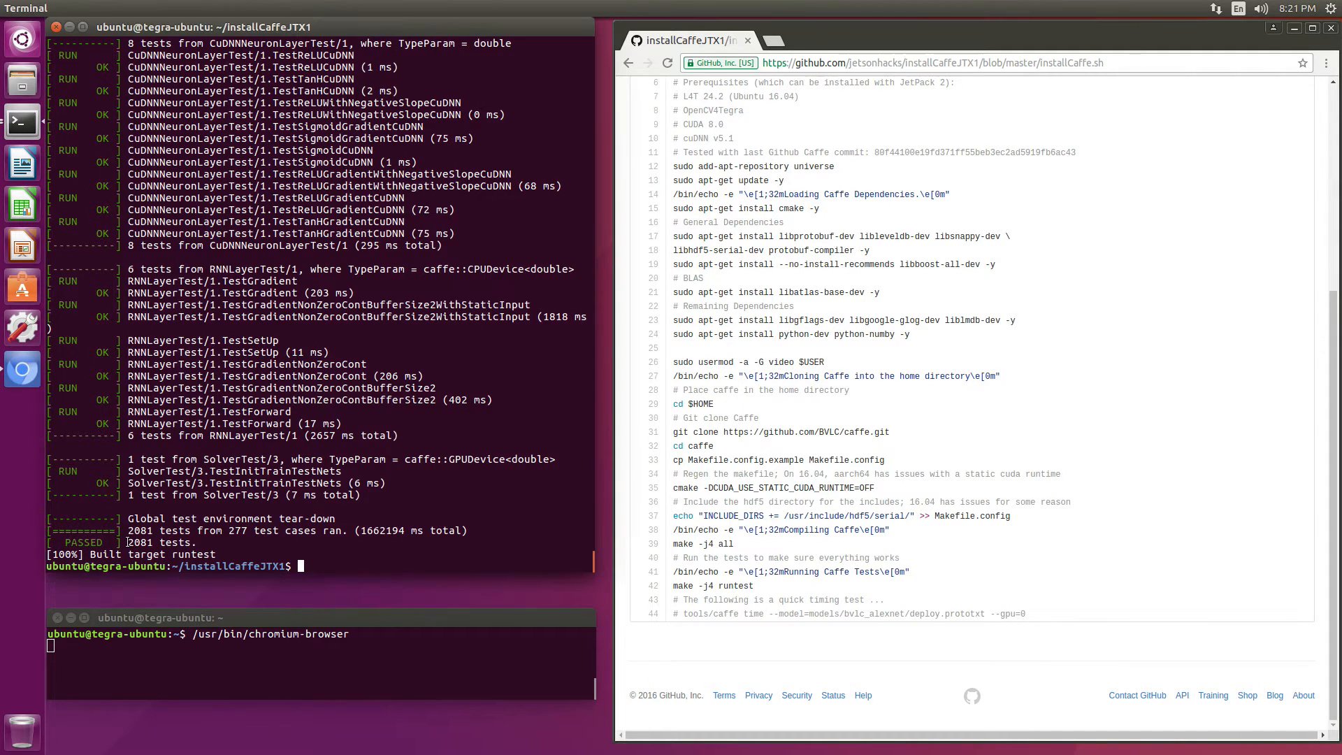
# Try the AlexNet timing command from script line 44, which fails, then cd ~/caffe.
pyautogui.doubleClick(161, 542)
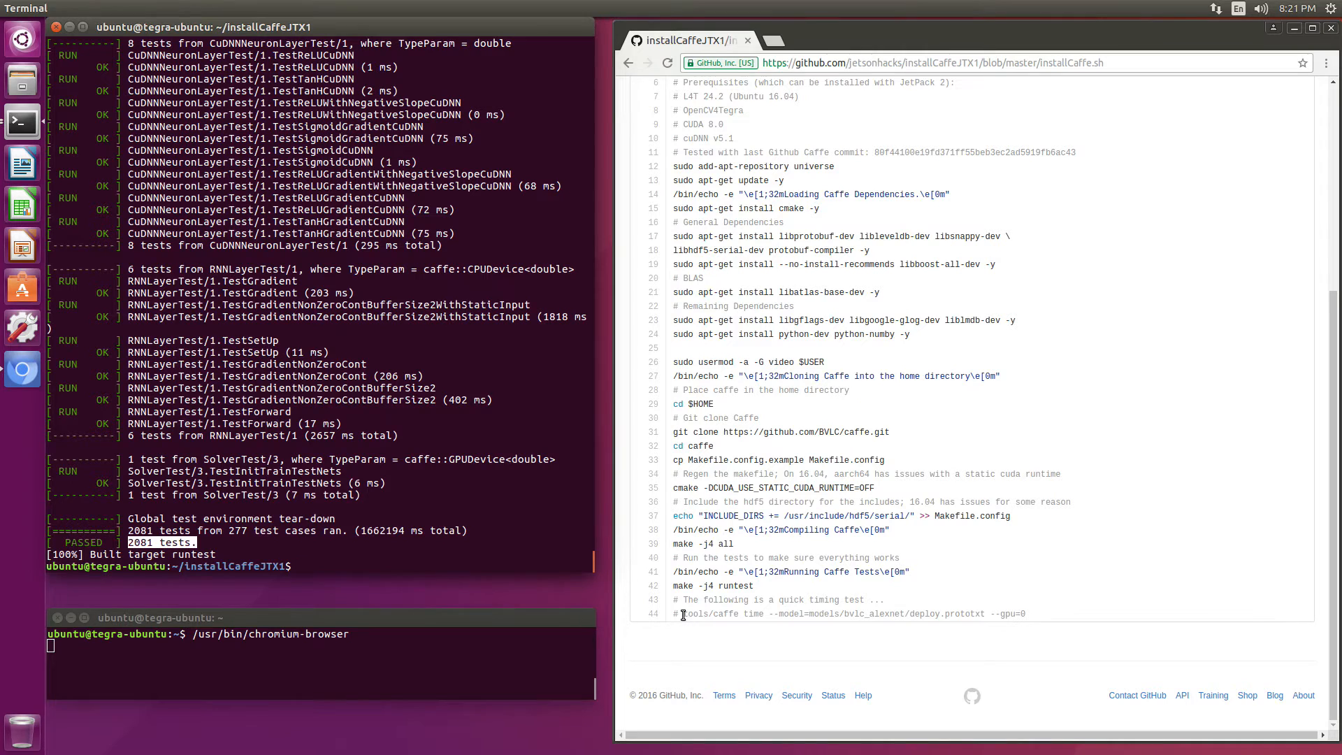
pyautogui.moveTo(682, 613); pyautogui.dragTo(984, 614)
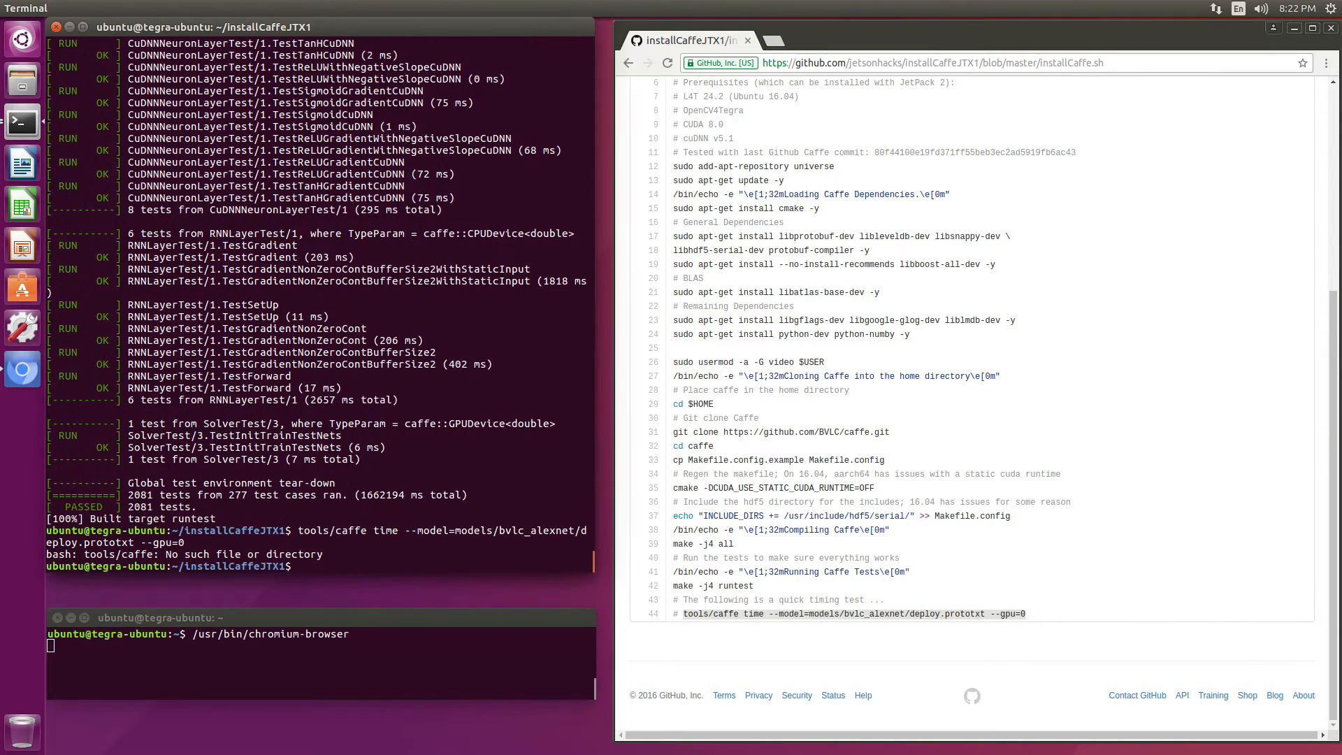
pyautogui.write('cd')
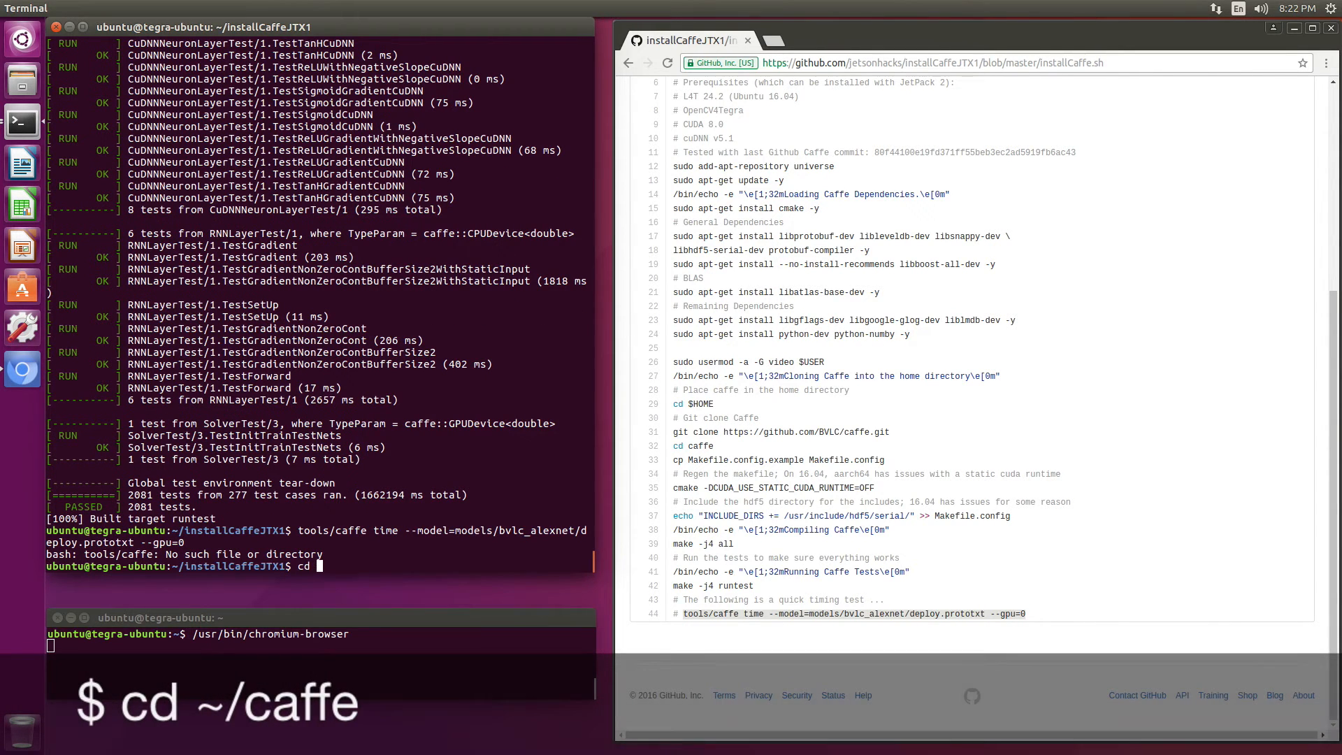
pyautogui.write('~/caffe')
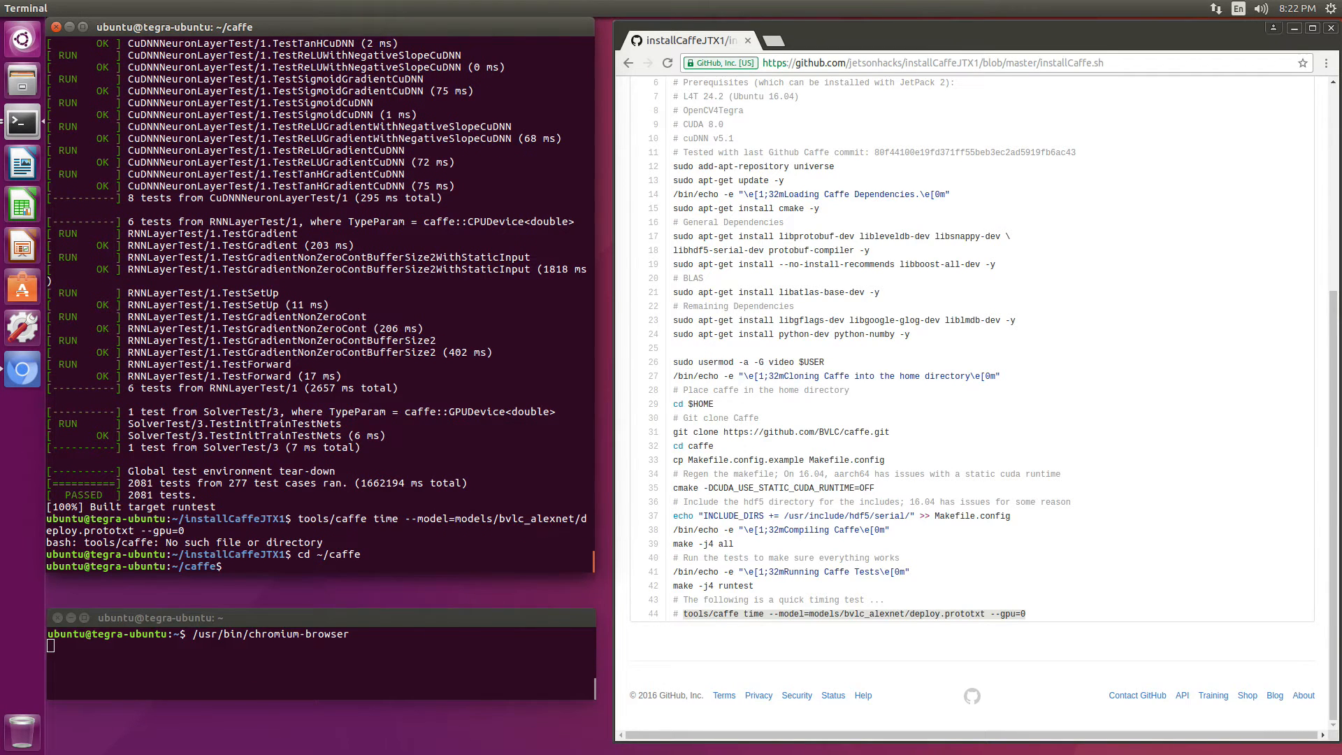
# Run tools/caffe time on bvlc_alexnet deploy.prototxt with --gpu=0, giving 80.7685 ms average forward pass.
pyautogui.write('tools/caffe time --model=models/bvlc_alexnet/deploy.prototxt --gpu=0')
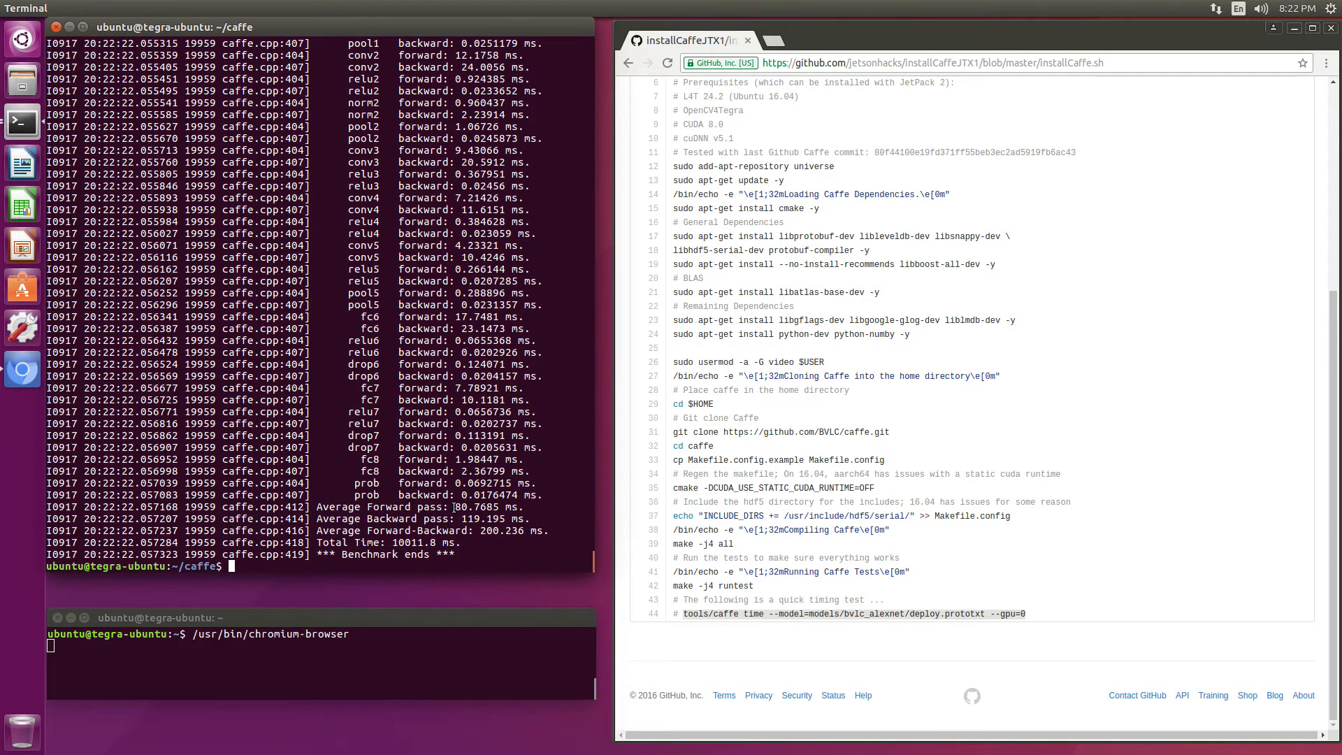
pyautogui.moveTo(449, 506); pyautogui.dragTo(518, 506)
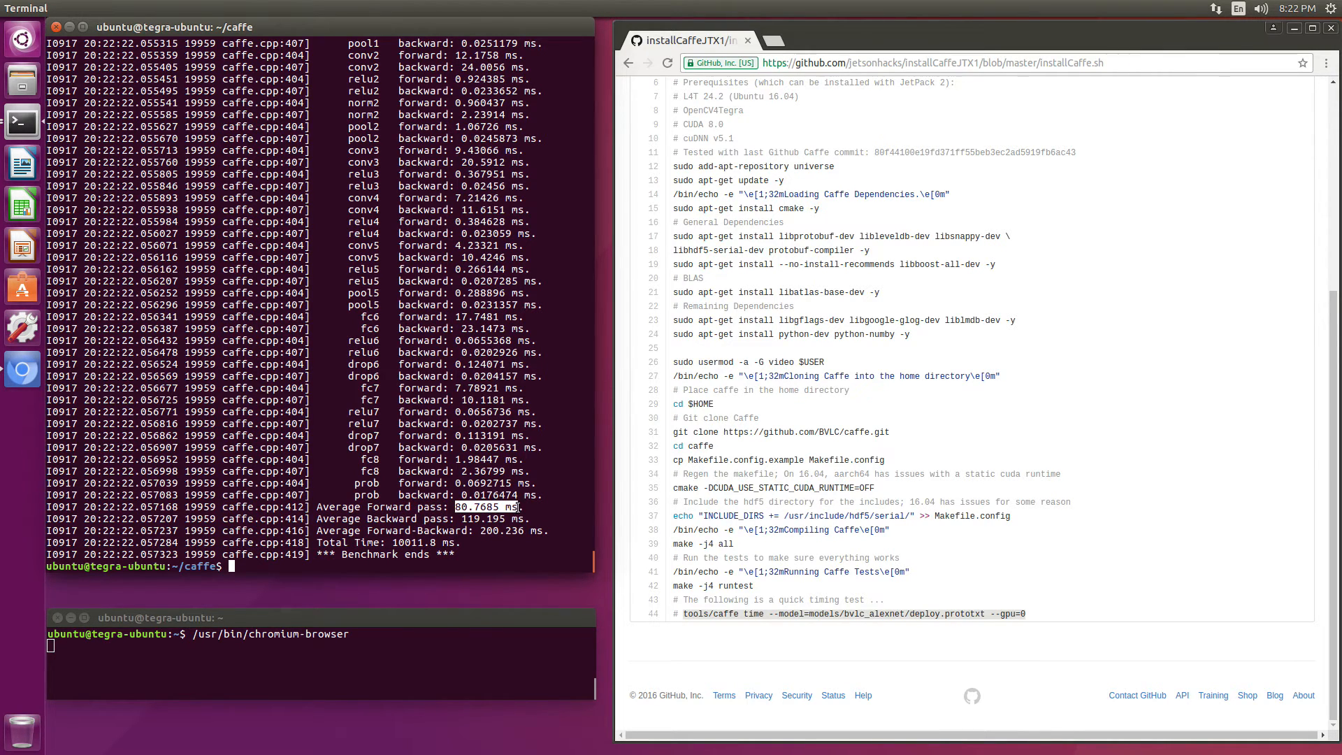